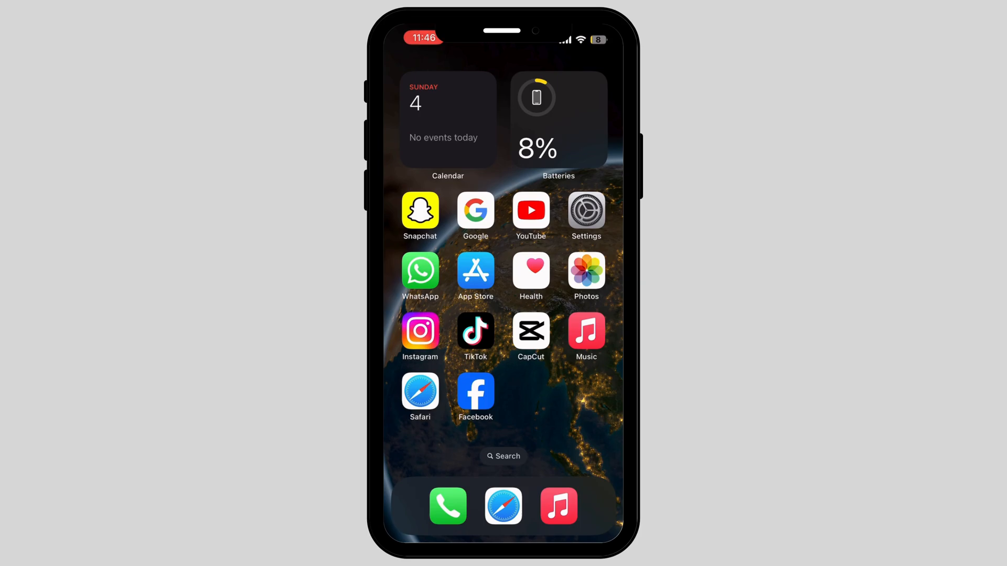
Step: Navigate Settings > General > Transfer or Reset iPhone and bring up the Reset options sheet
click(585, 212)
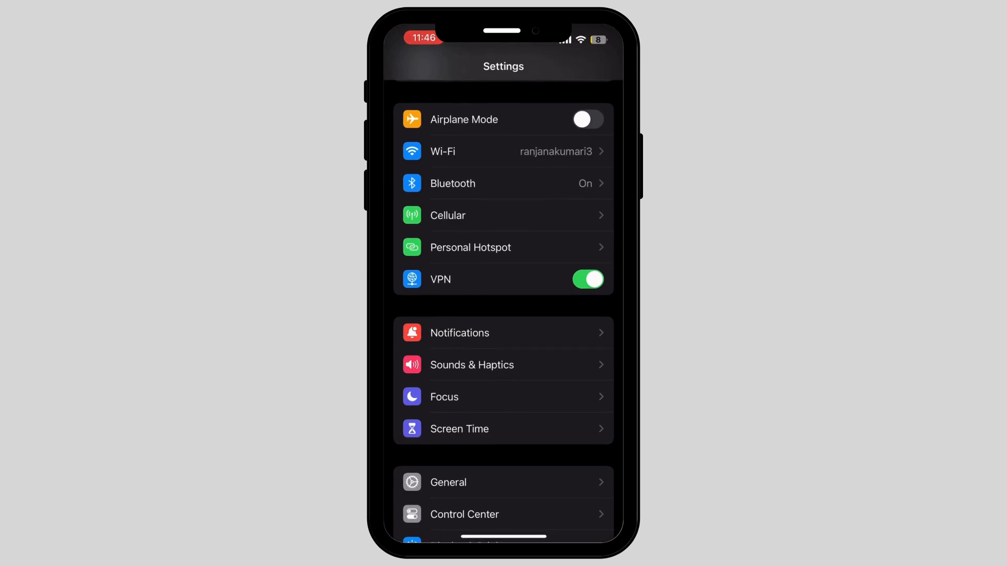
scroll(down, 3)
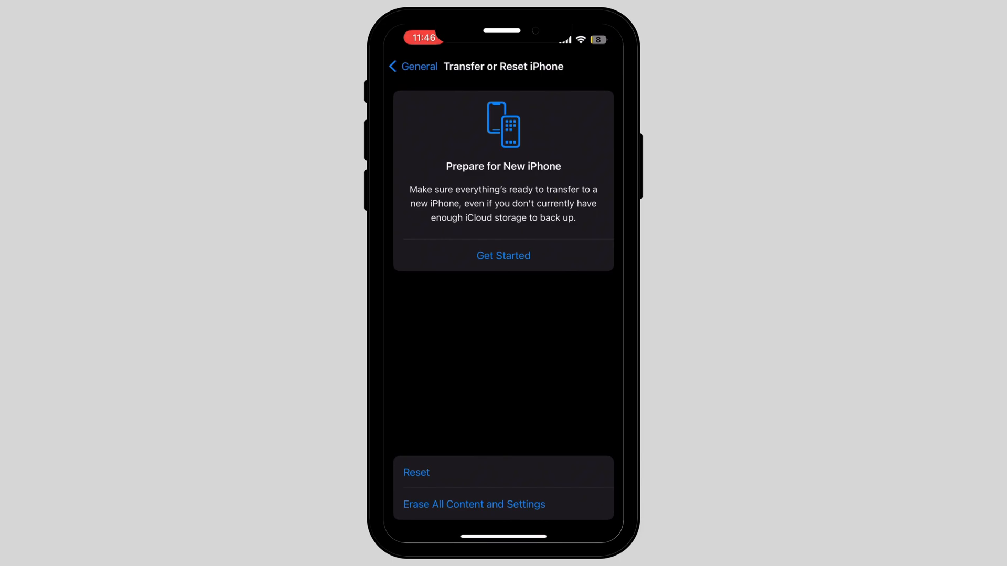
click(417, 472)
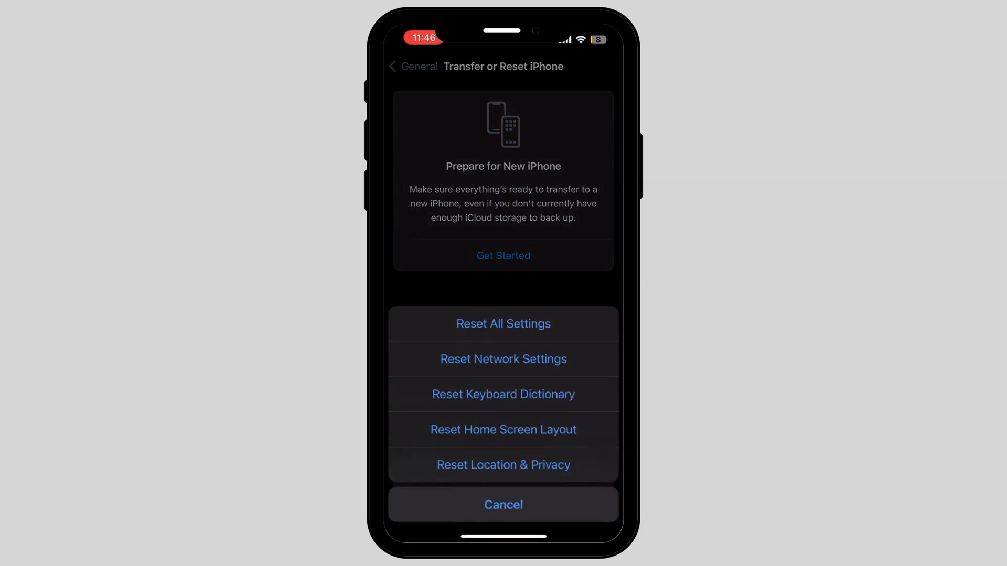